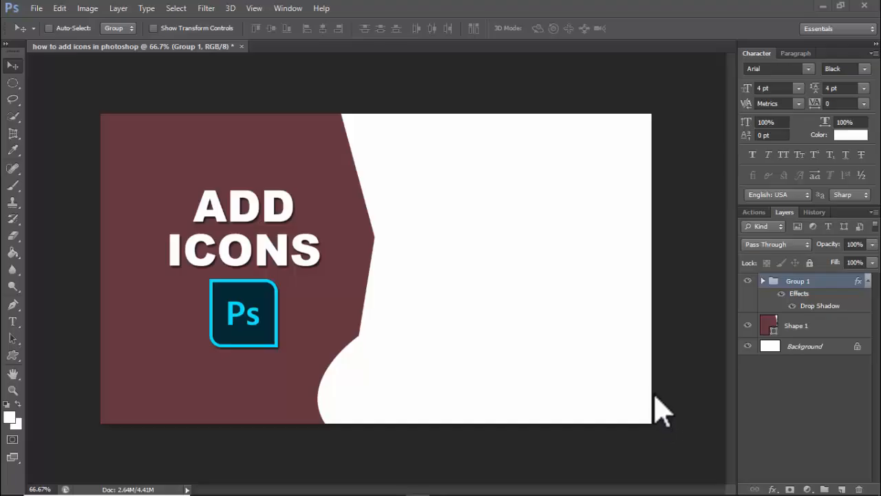
{"action": "mouse_move", "coordinate": [647, 415]}
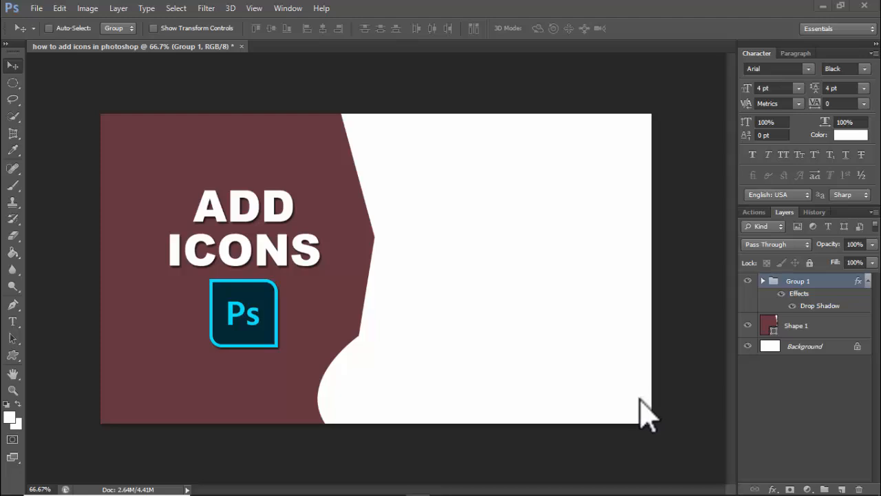
{"action": "mouse_move", "coordinate": [699, 406]}
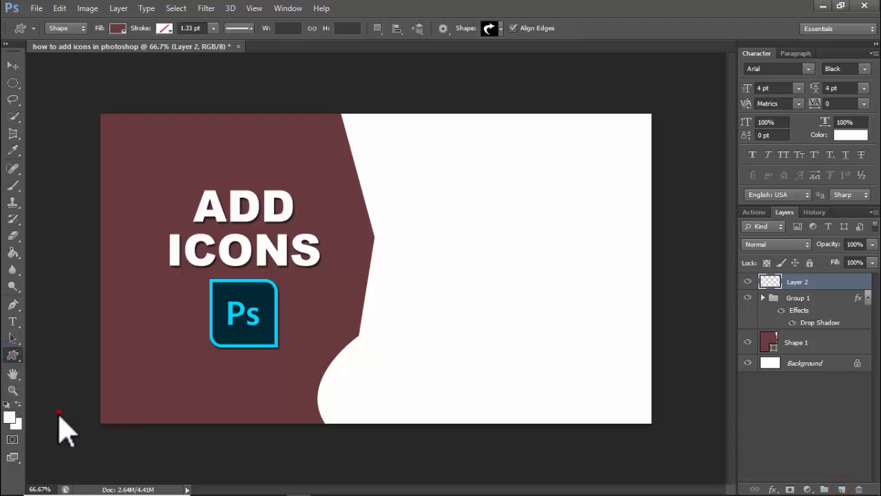
Load the full 'All' custom shape library from the shape picker's gear menu.
{"action": "left_click", "coordinate": [490, 28]}
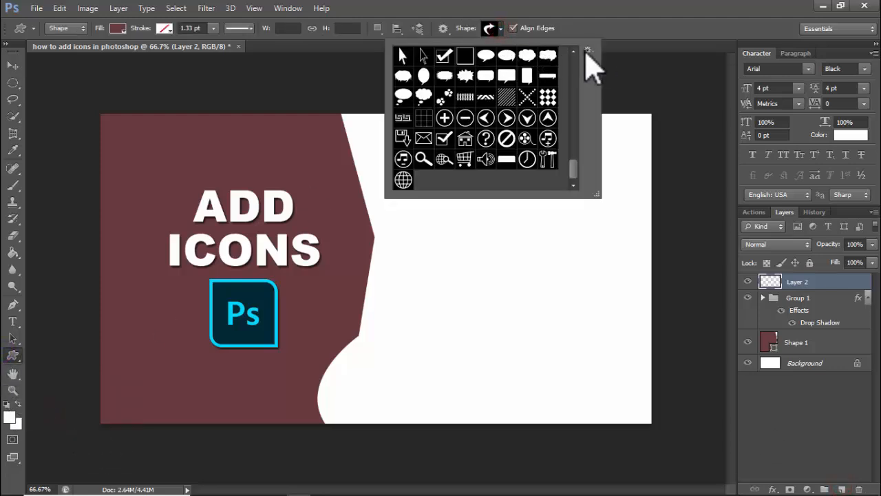
{"action": "left_click", "coordinate": [611, 234]}
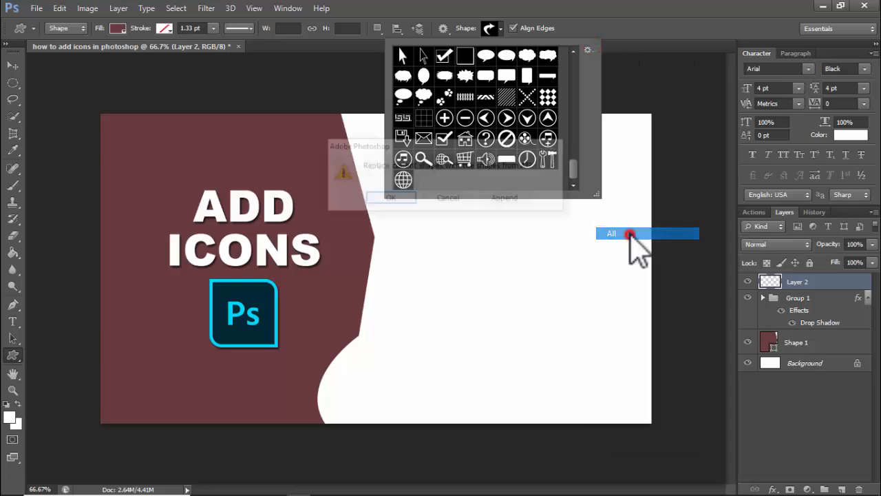
{"action": "left_click", "coordinate": [391, 198]}
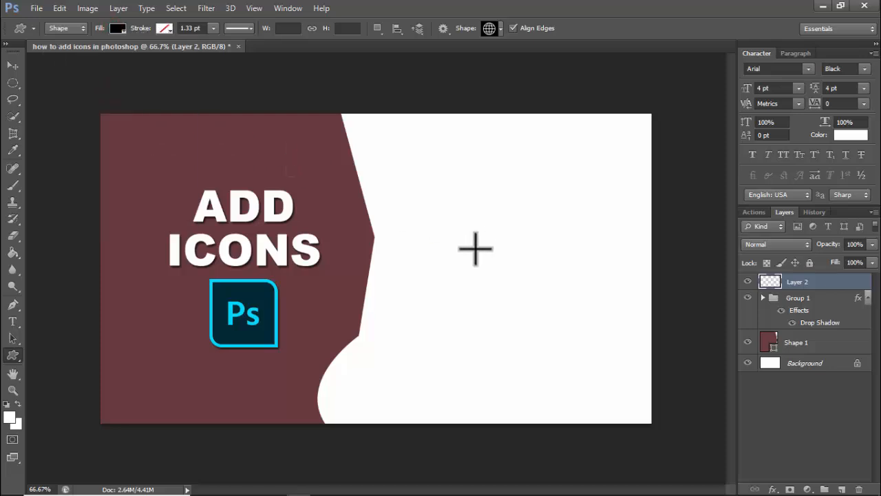
Draw the black globe shape on the banner's white side and start opening an image file.
{"action": "left_click_drag", "start_coordinate": [475, 248], "coordinate": [530, 310]}
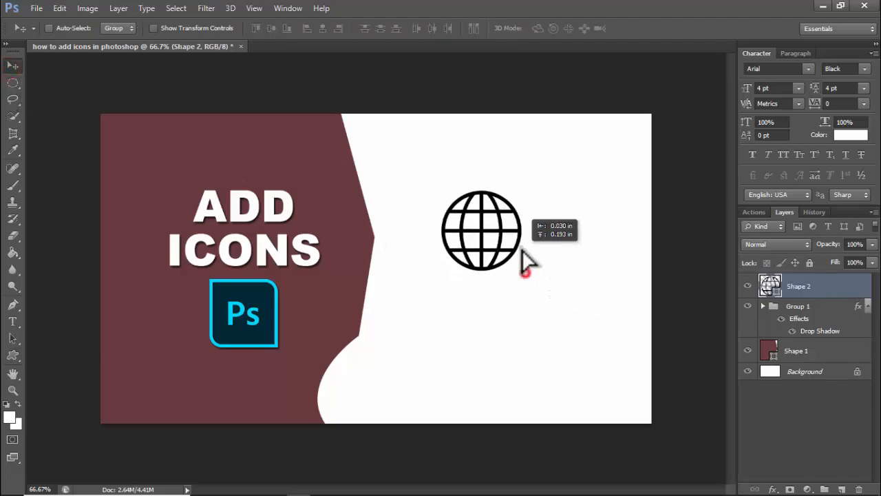
{"action": "left_click", "coordinate": [36, 8]}
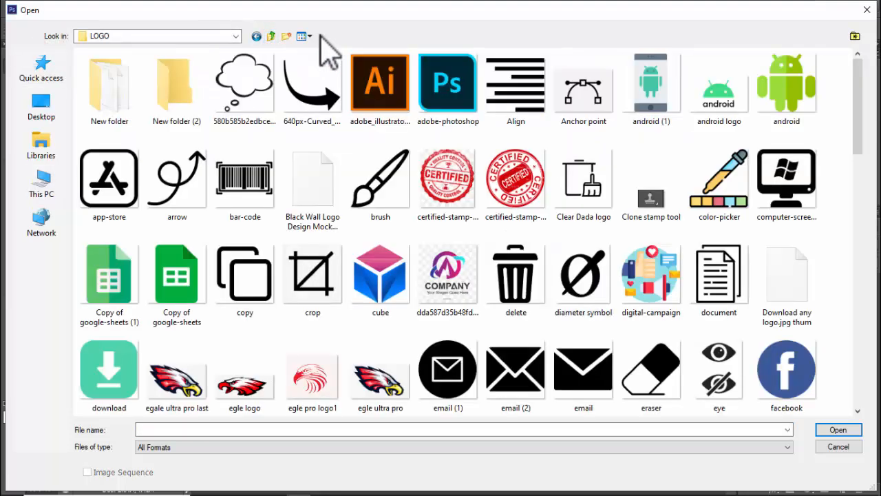
{"action": "scroll", "scroll_direction": "down", "scroll_amount": 3}
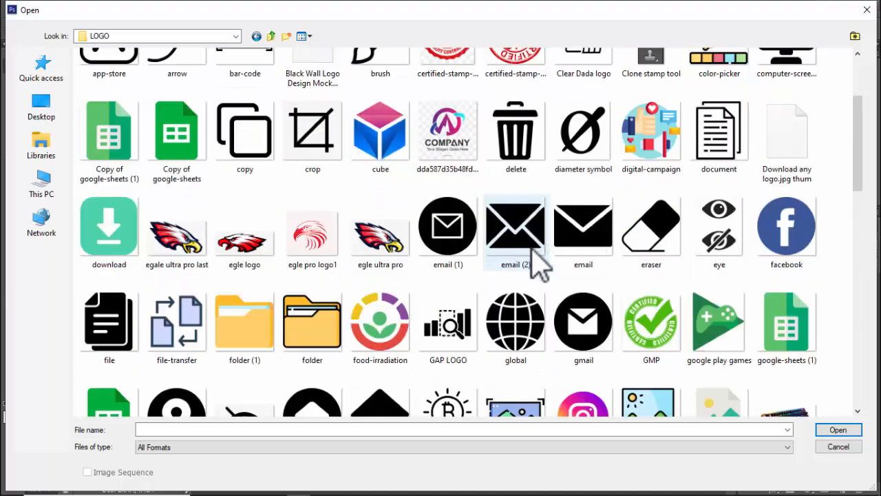
{"action": "scroll", "scroll_direction": "down", "scroll_amount": 3}
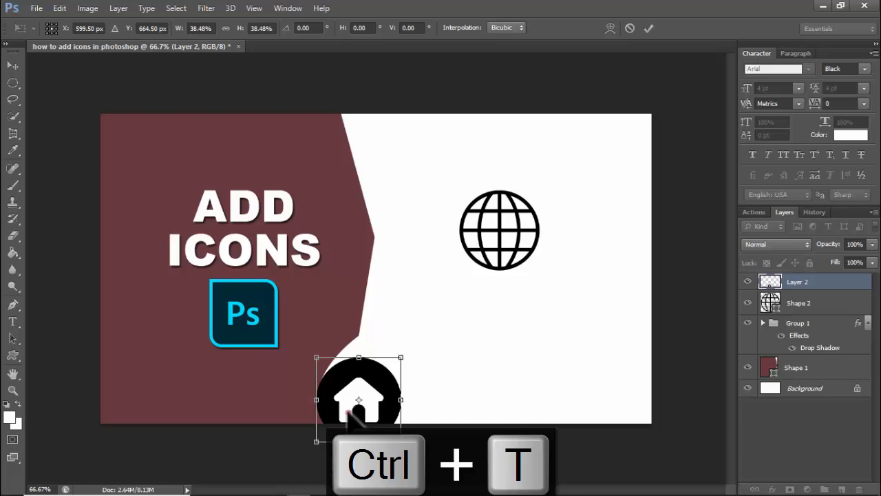
Scale and move the home icon so it sits beneath the globe.
{"action": "left_click_drag", "start_coordinate": [358, 399], "coordinate": [501, 321]}
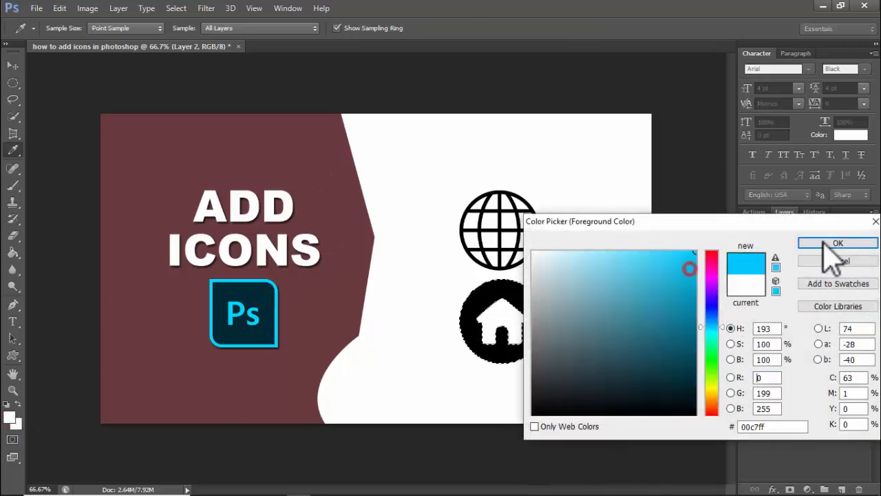
Confirm the #00c7ff light blue fill for the home icon and hide its selection outline.
{"action": "left_click", "coordinate": [837, 242]}
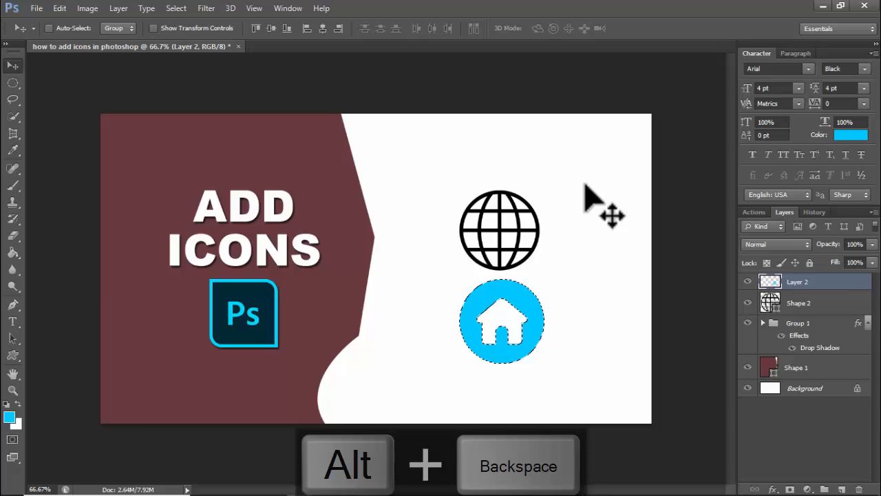
{"action": "key", "text": "ctrl+h"}
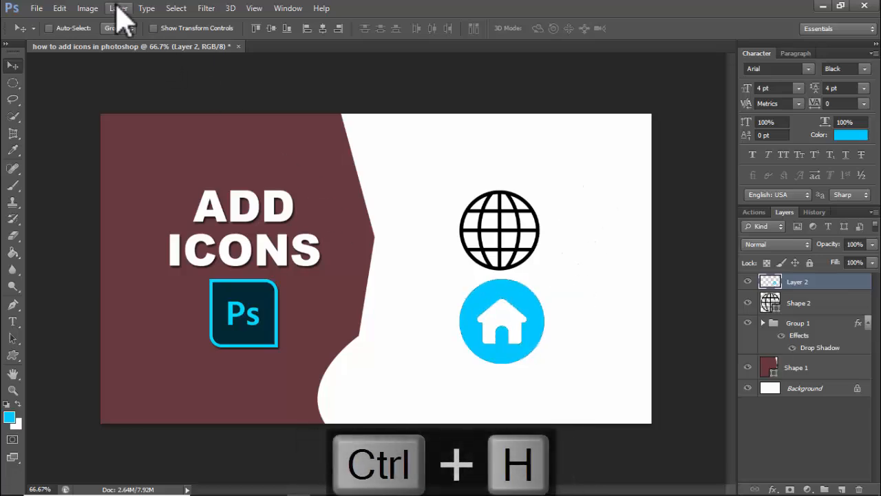